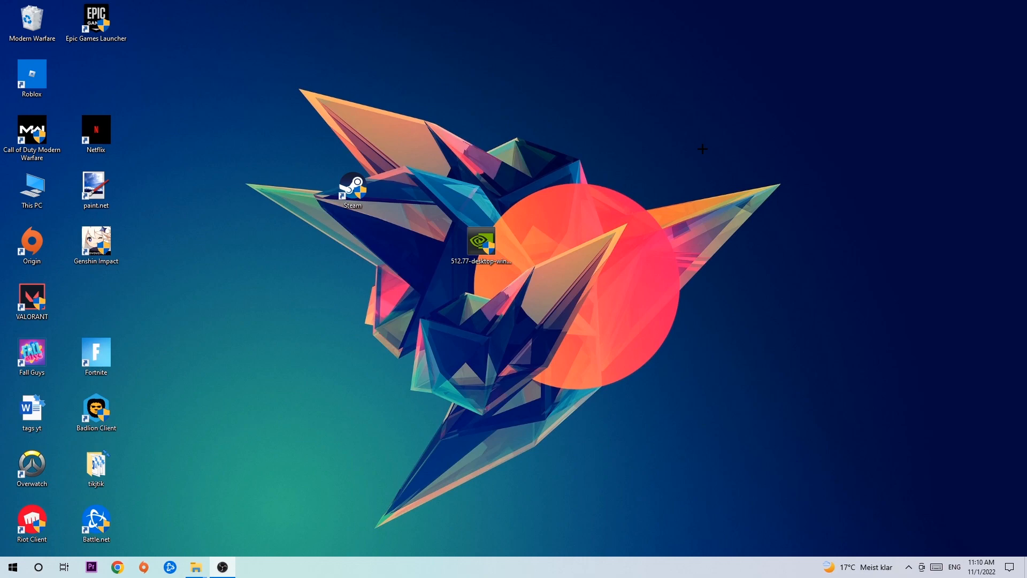
{"action": "mouse_move", "coordinate": [681, 145]}
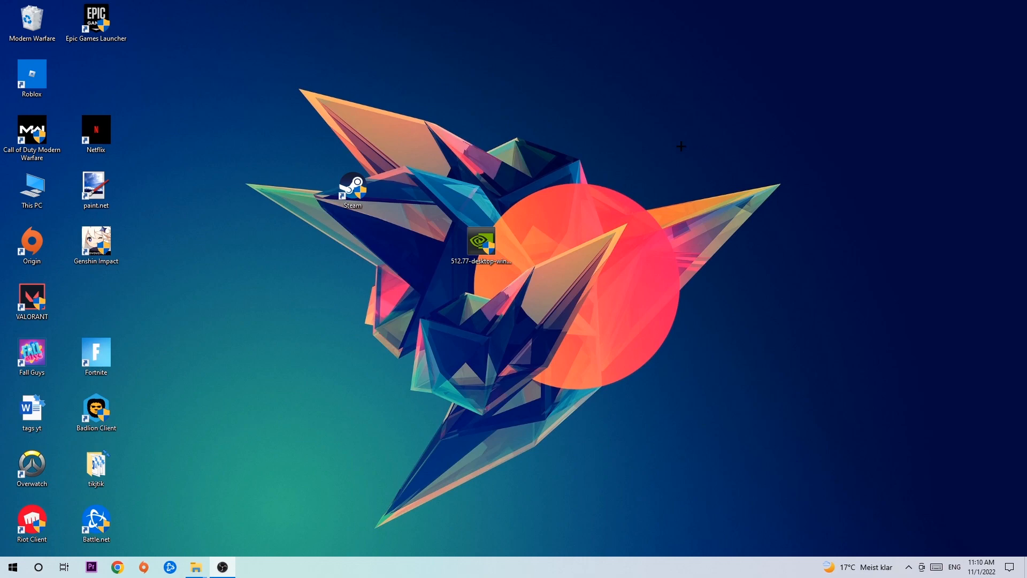
- Right-click the empty taskbar to show its menu listing Task Manager
{"action": "right_click", "coordinate": [445, 575]}
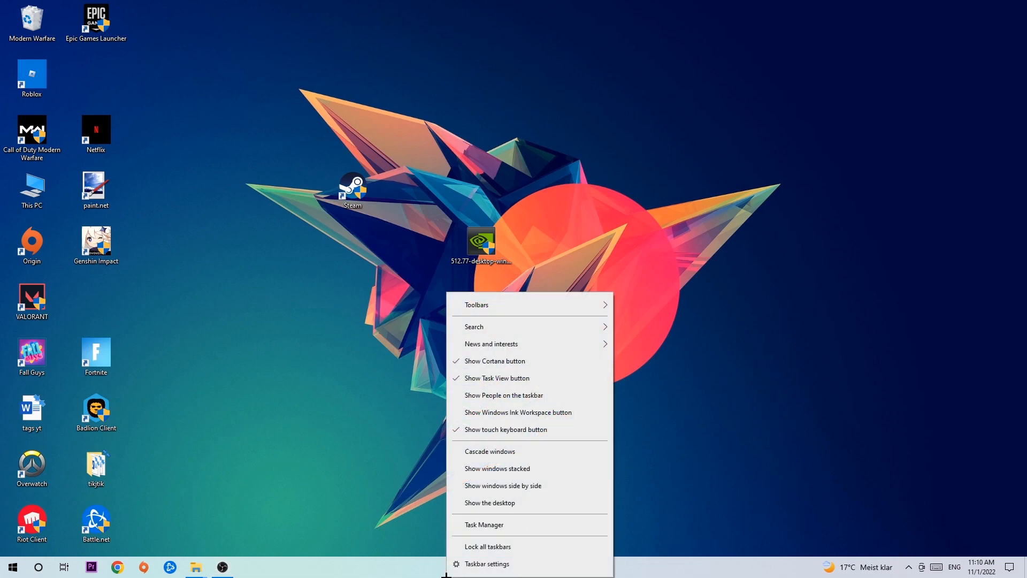
- Sort Task Manager processes by CPU, then GPU usage, inspect a heavy process, and open Start
{"action": "left_click", "coordinate": [483, 524]}
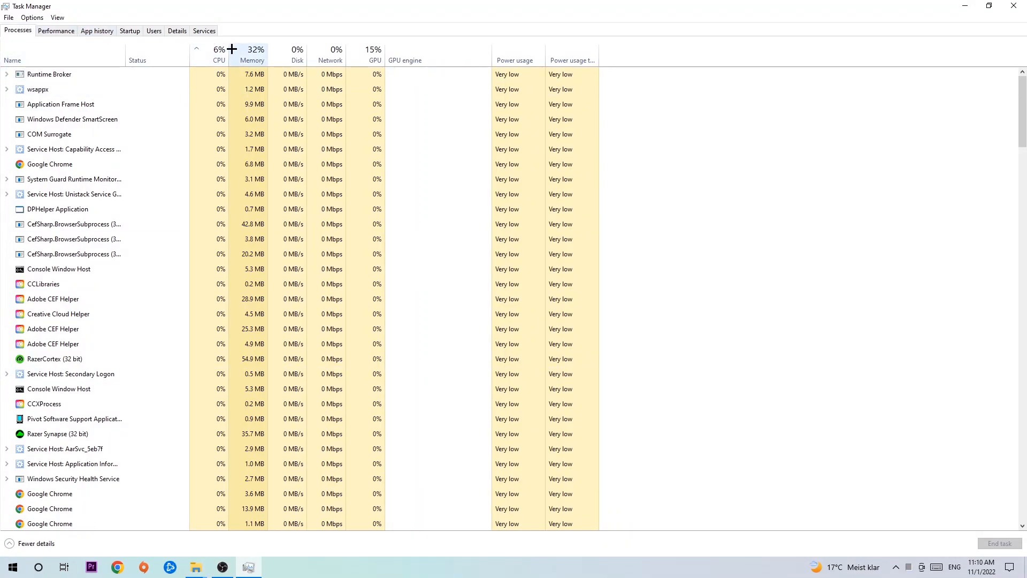
{"action": "left_click", "coordinate": [229, 51]}
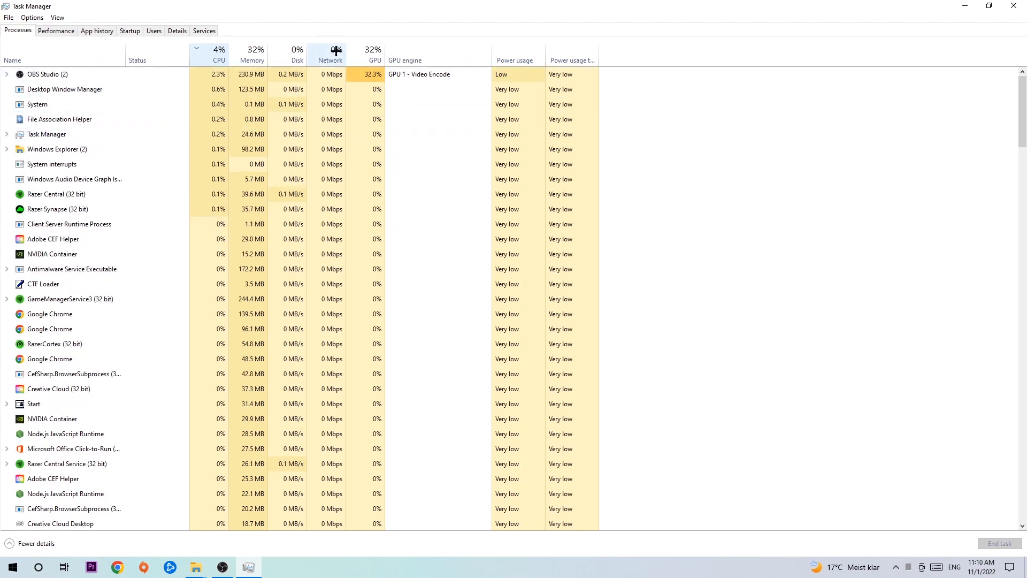
{"action": "left_click", "coordinate": [375, 53]}
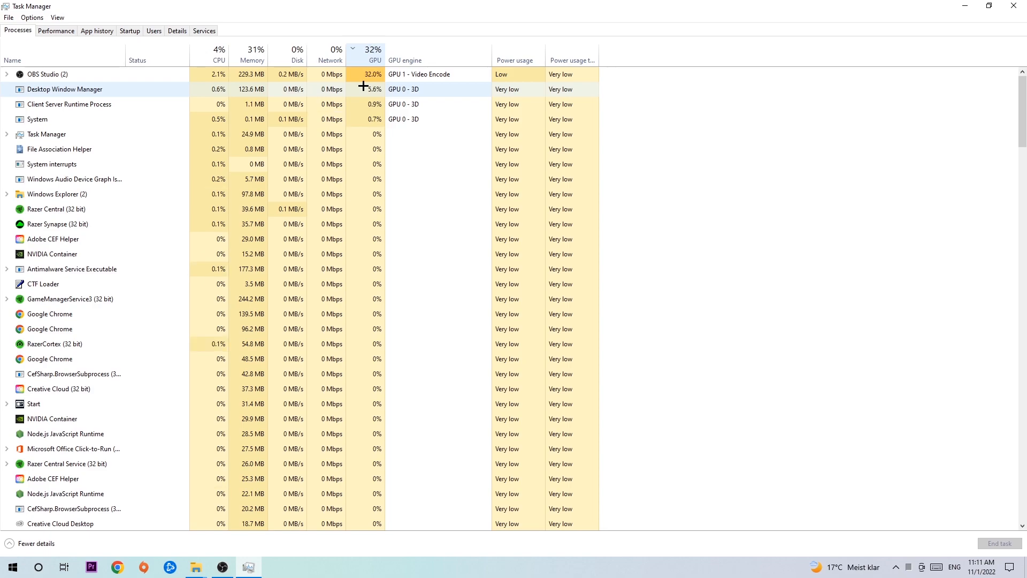
{"action": "right_click", "coordinate": [38, 74]}
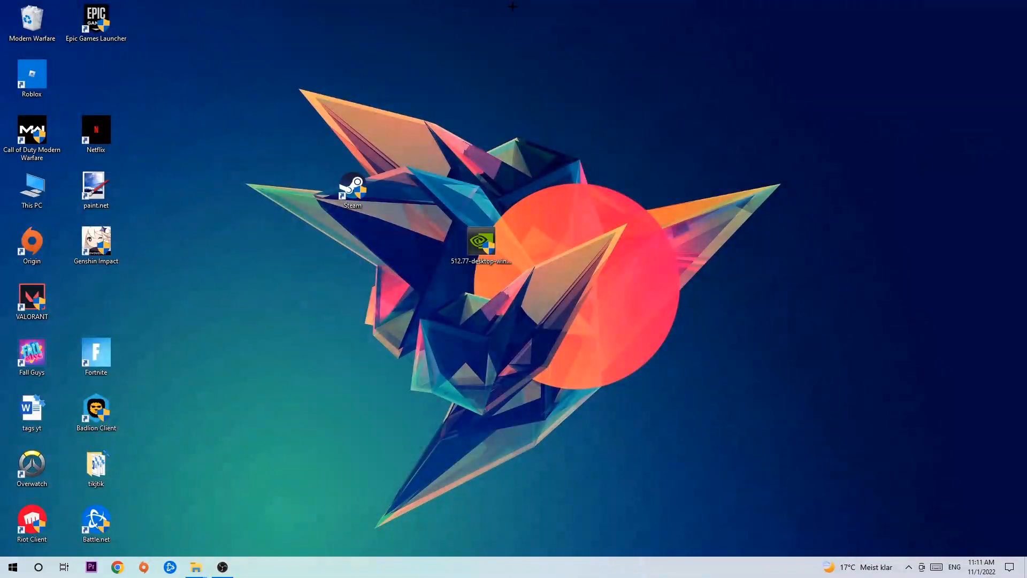
{"action": "mouse_move", "coordinate": [319, 315]}
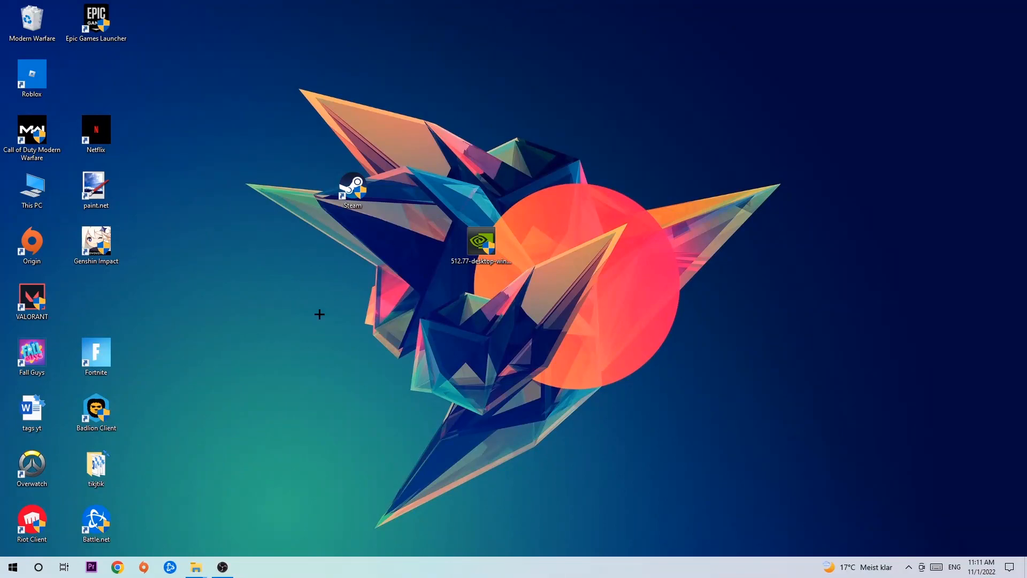
{"action": "left_click", "coordinate": [13, 567]}
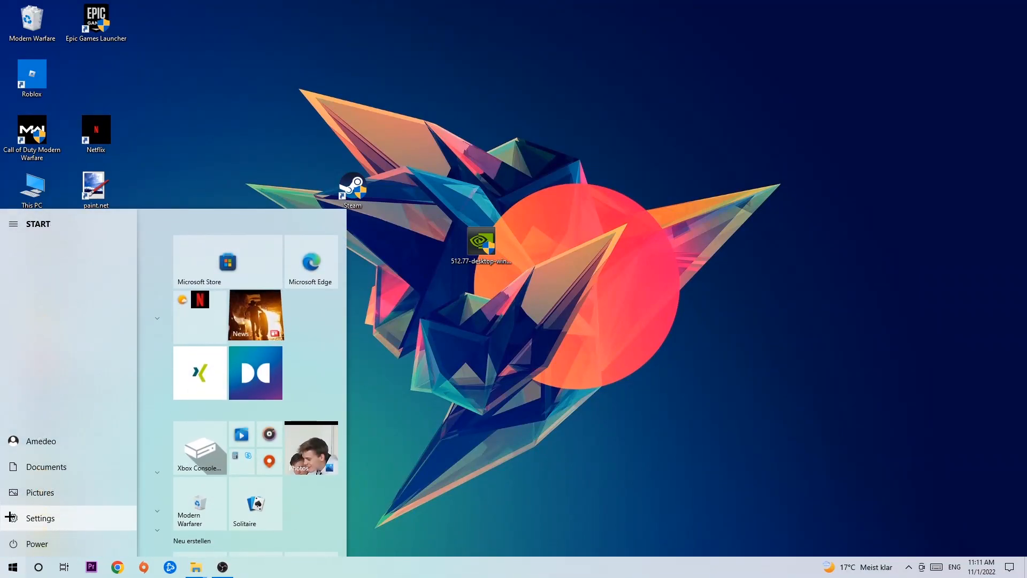
- Go to Settings > Gaming and confirm Xbox Game Bar is switched off
{"action": "left_click", "coordinate": [40, 518]}
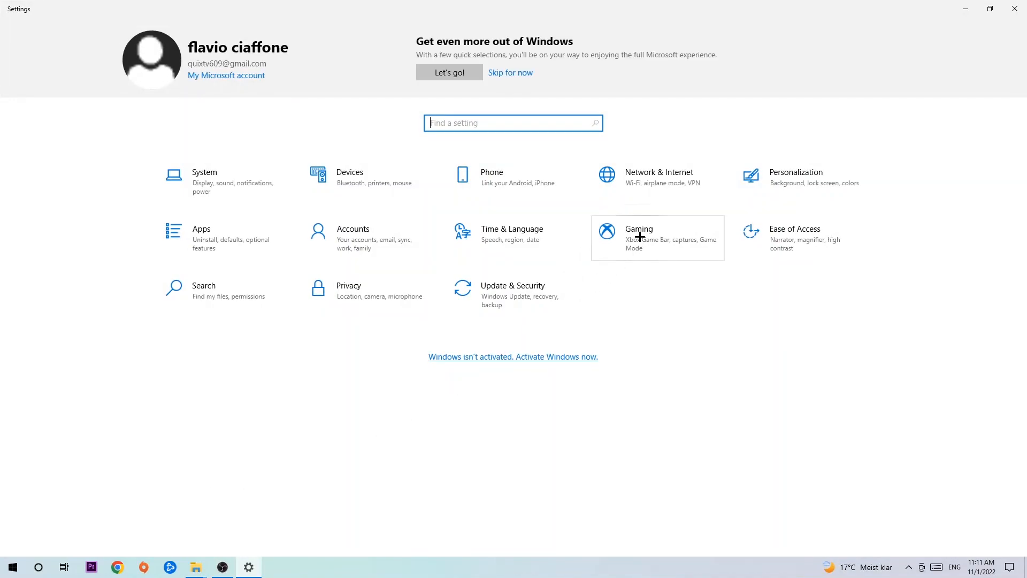
{"action": "left_click", "coordinate": [639, 237]}
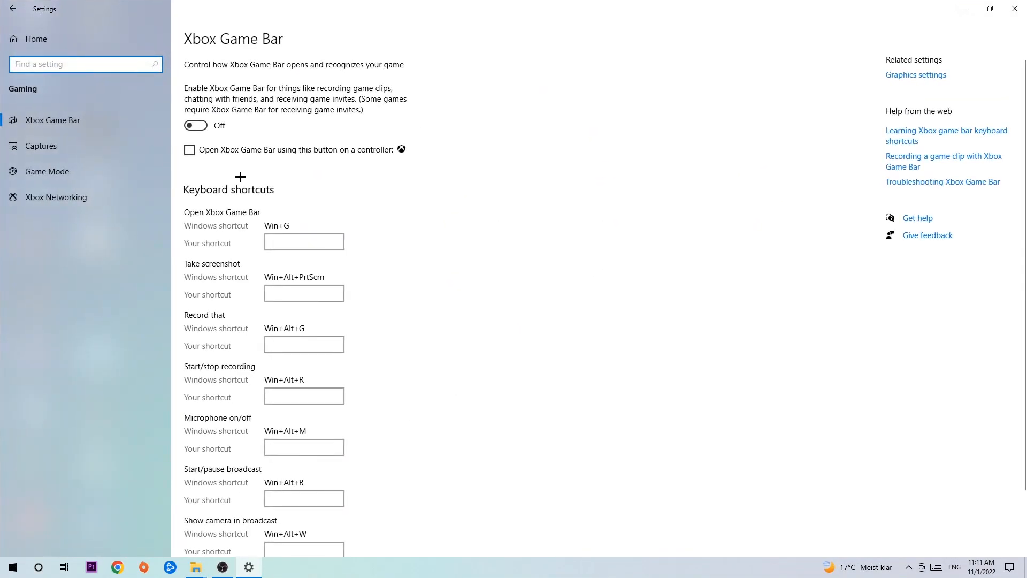
{"action": "mouse_move", "coordinate": [85, 128]}
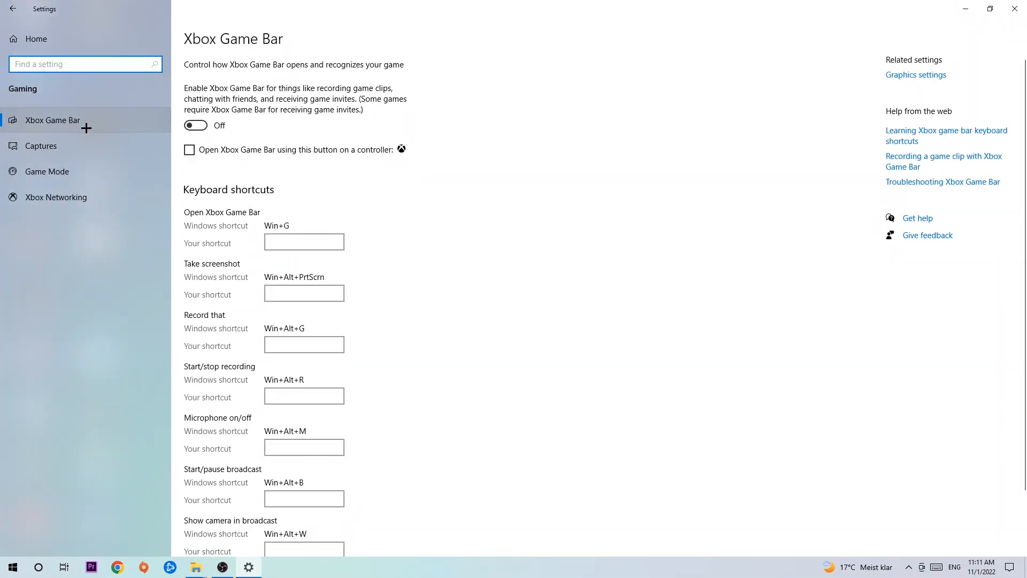
{"action": "mouse_move", "coordinate": [304, 136]}
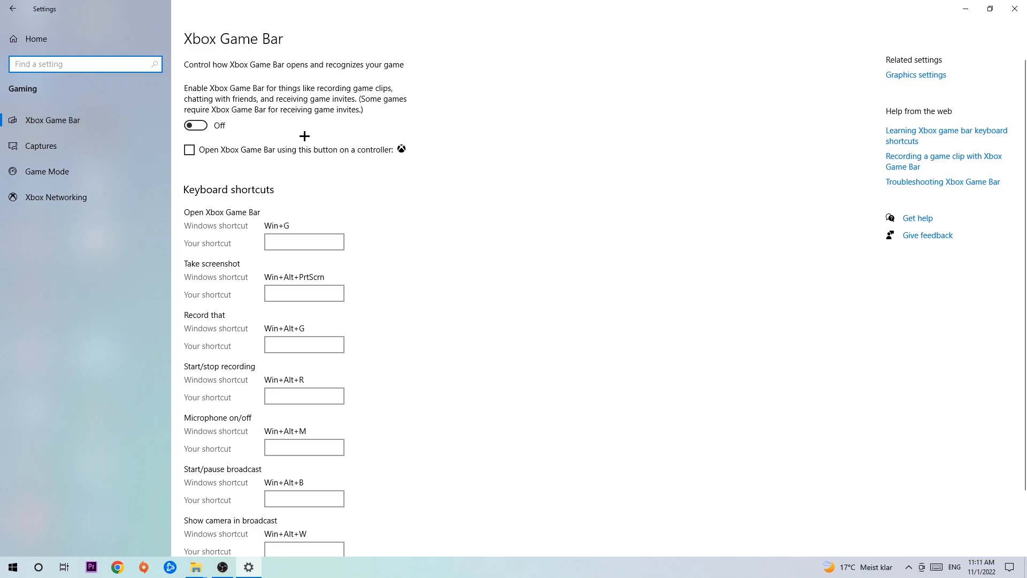
{"action": "mouse_move", "coordinate": [299, 130]}
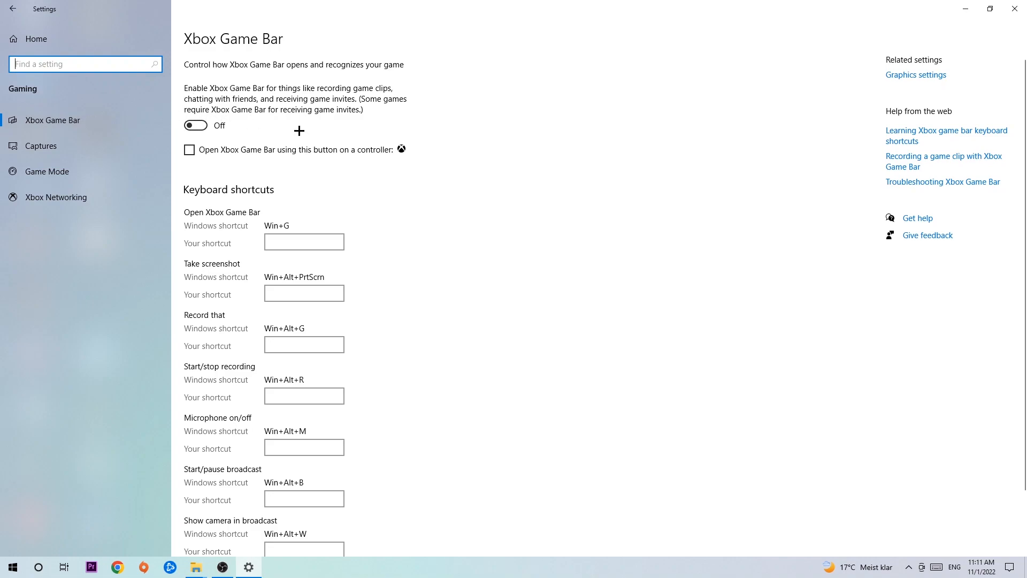
{"action": "mouse_move", "coordinate": [266, 130]}
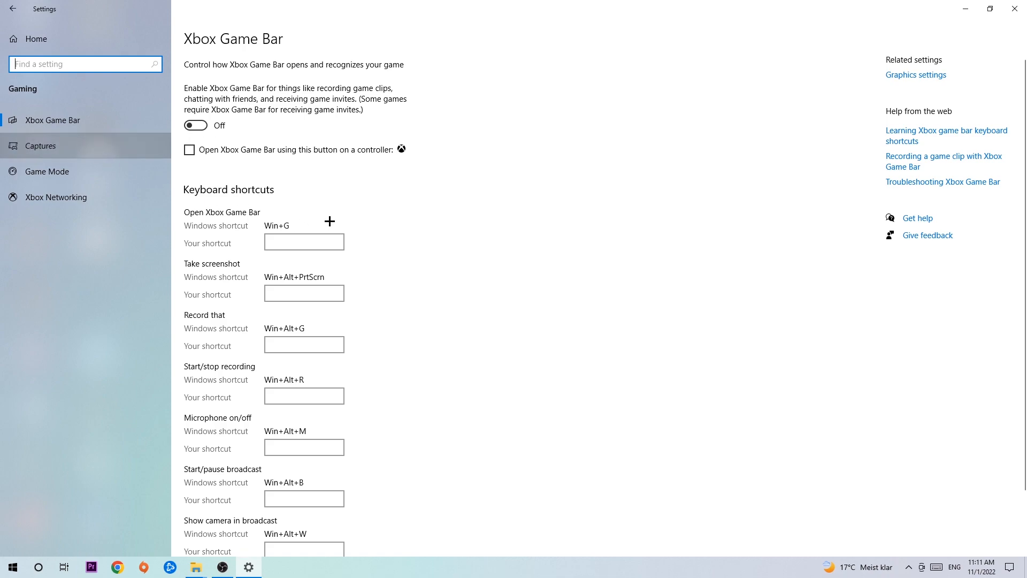
- Show the Captures page and confirm background recording is off
{"action": "left_click", "coordinate": [40, 145]}
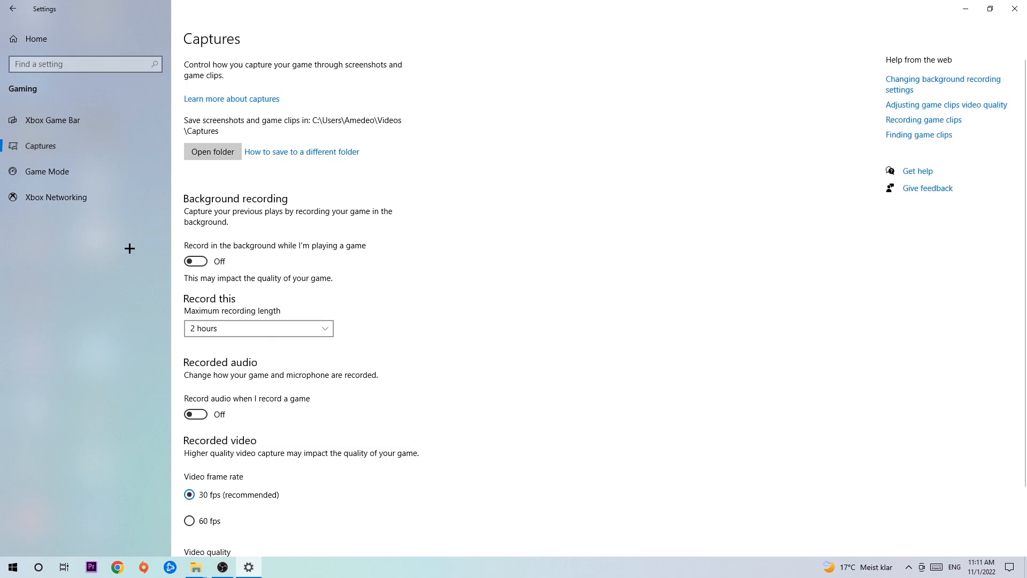
{"action": "mouse_move", "coordinate": [202, 202]}
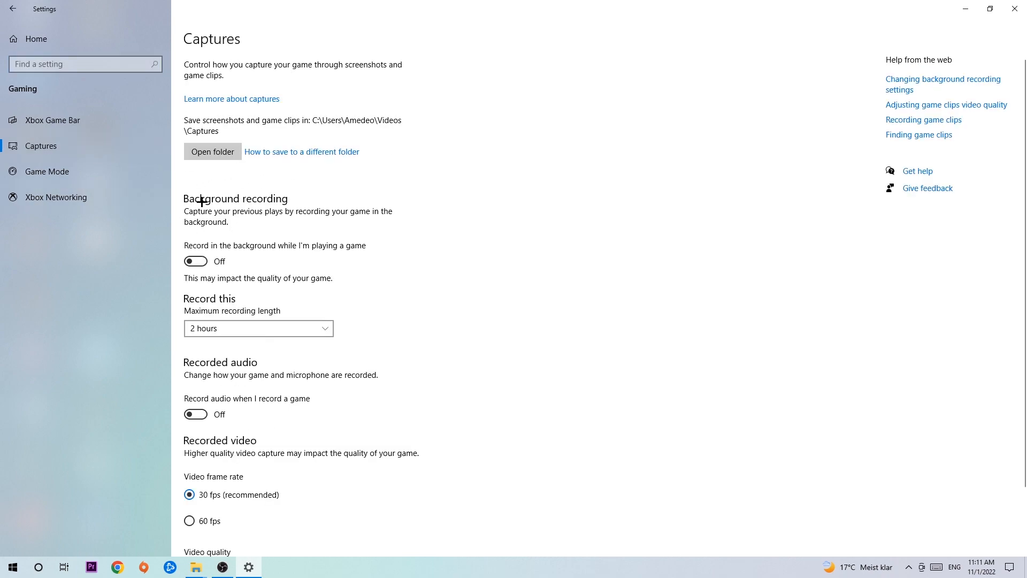
{"action": "mouse_move", "coordinate": [195, 258]}
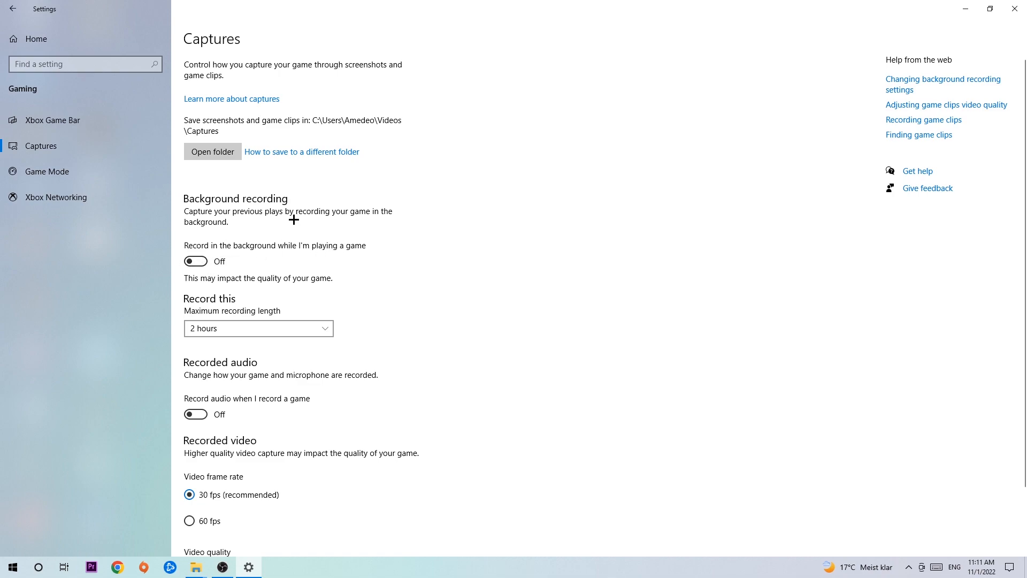
{"action": "mouse_move", "coordinate": [290, 224]}
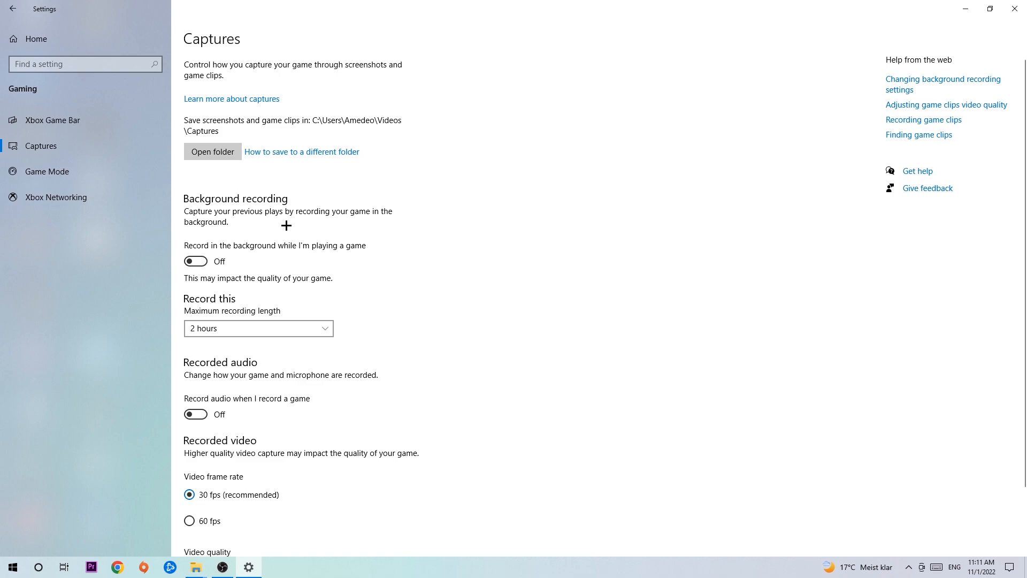
- Show the Game Mode page and confirm Game Mode is on
{"action": "left_click", "coordinate": [47, 171]}
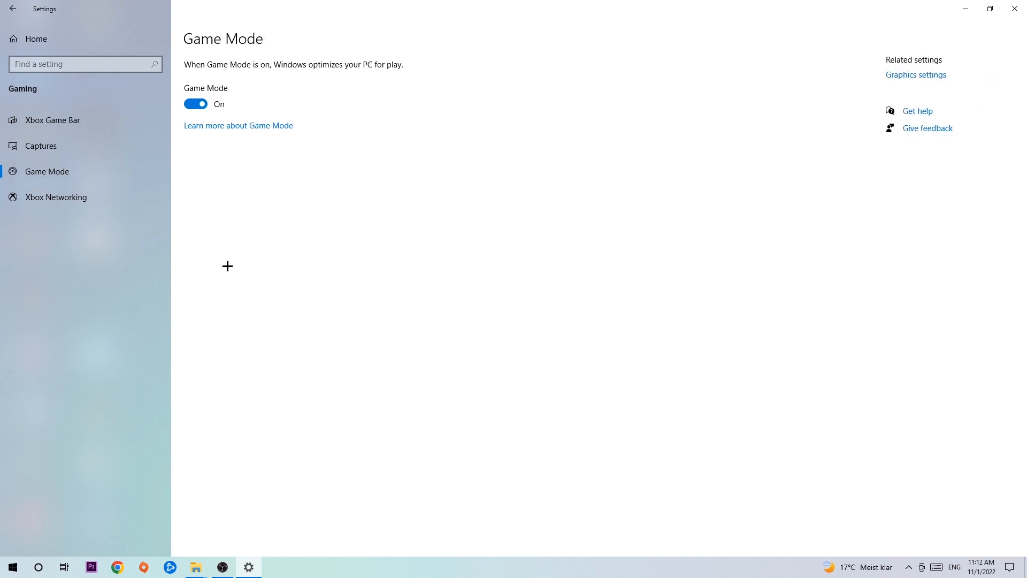
{"action": "mouse_move", "coordinate": [236, 251]}
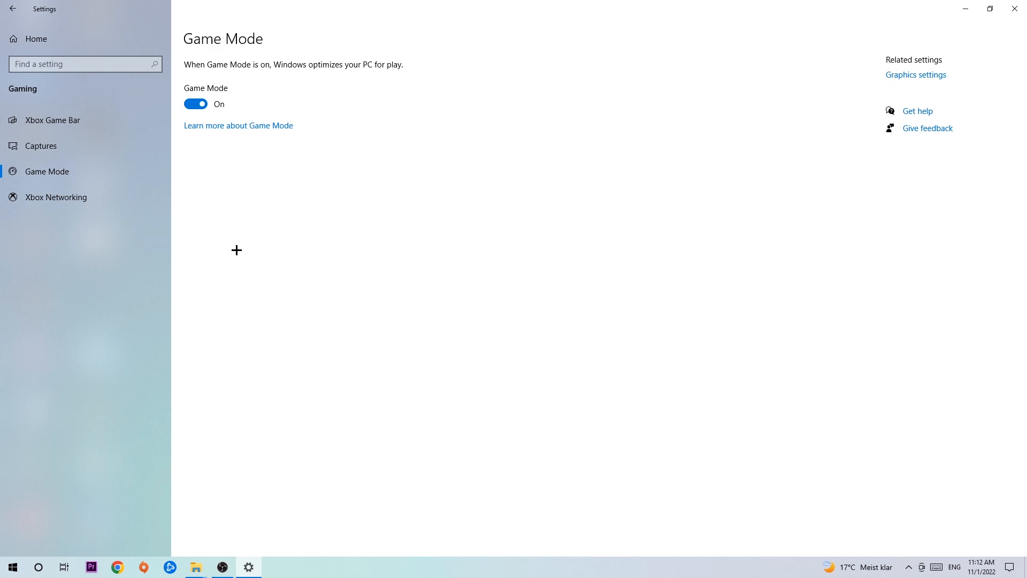
{"action": "mouse_move", "coordinate": [223, 179]}
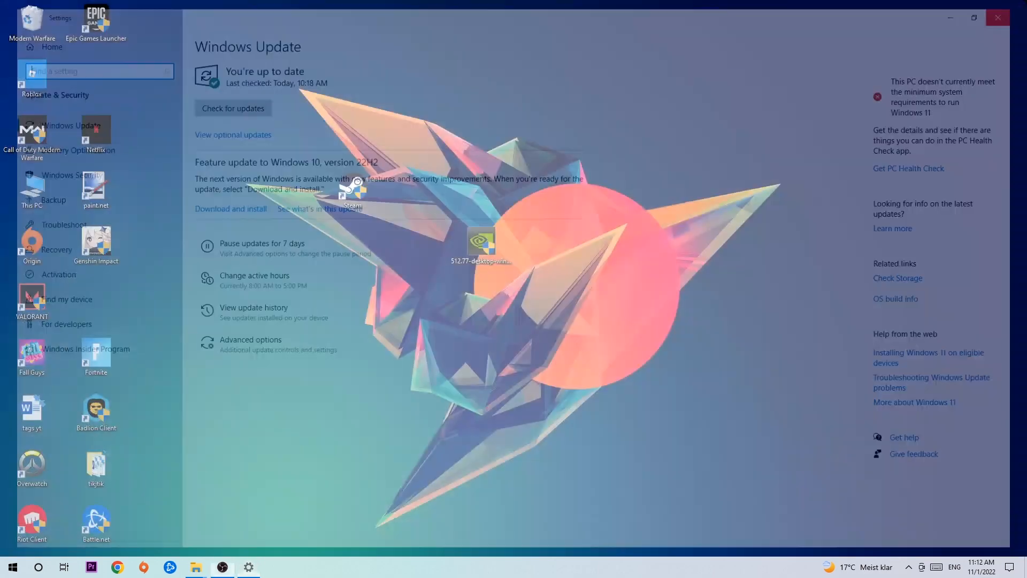
- Confirm Windows Update reports the PC up to date, then close Settings
{"action": "left_click", "coordinate": [997, 18]}
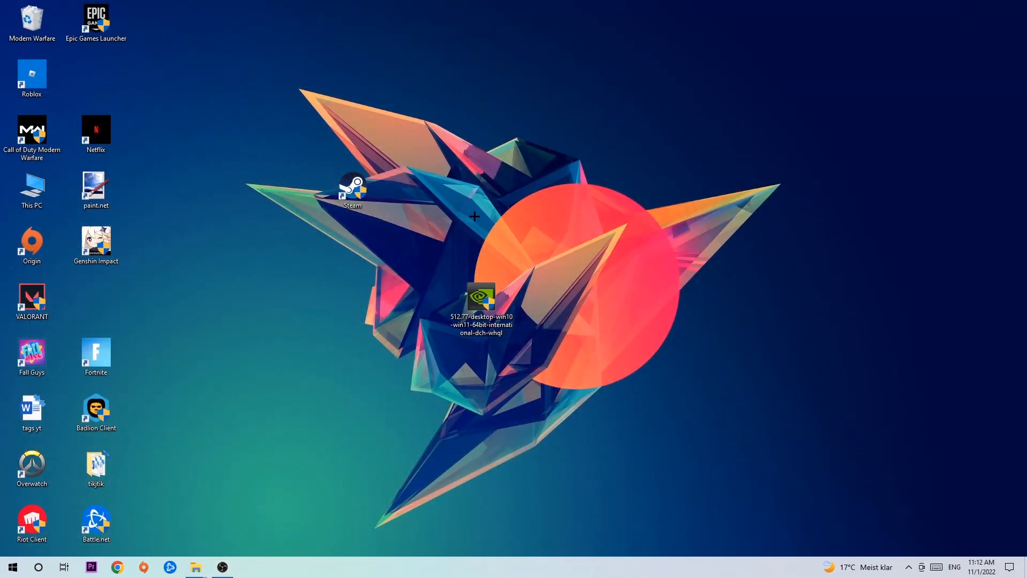
{"action": "mouse_move", "coordinate": [469, 201]}
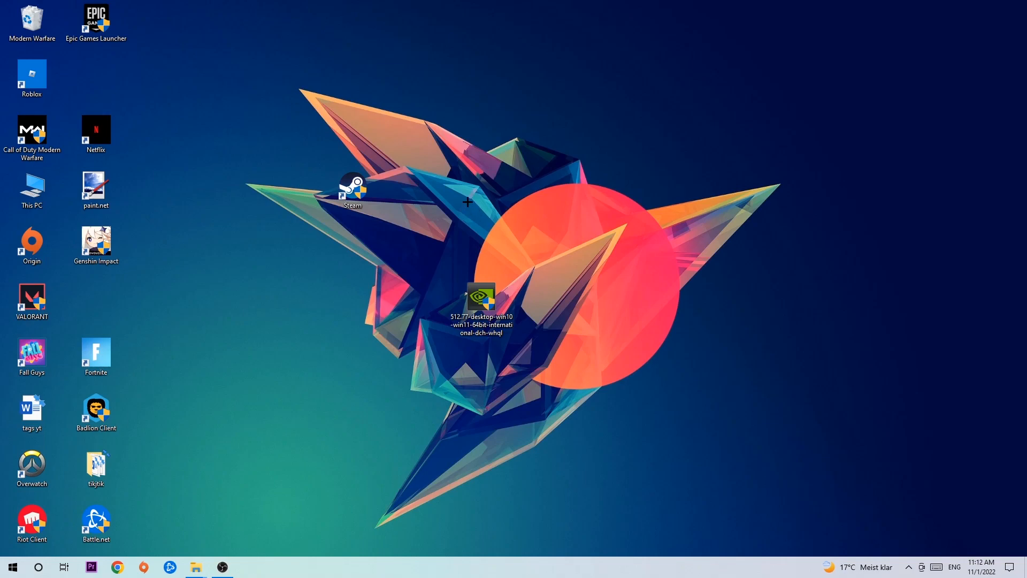
{"action": "mouse_move", "coordinate": [403, 194]}
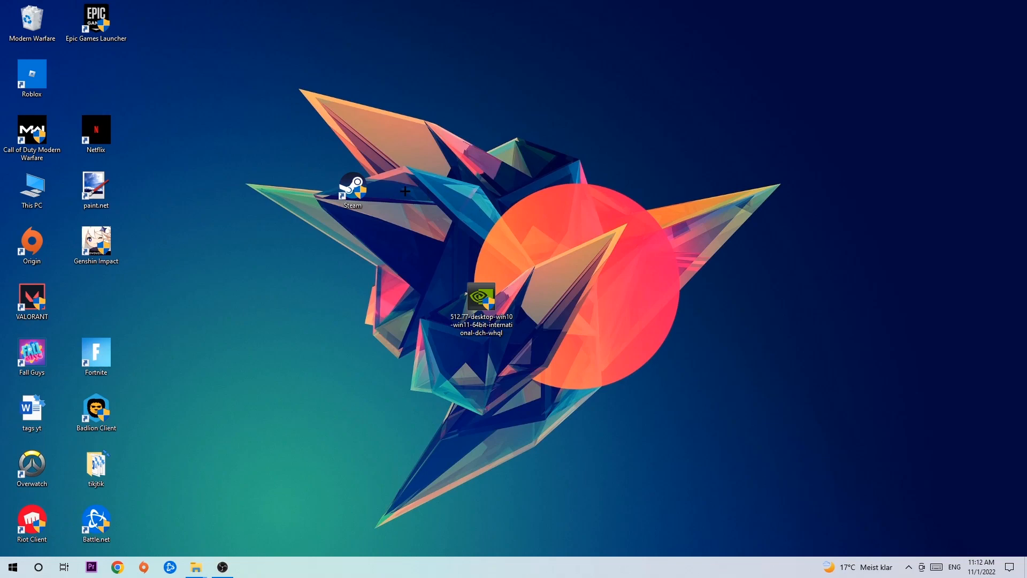